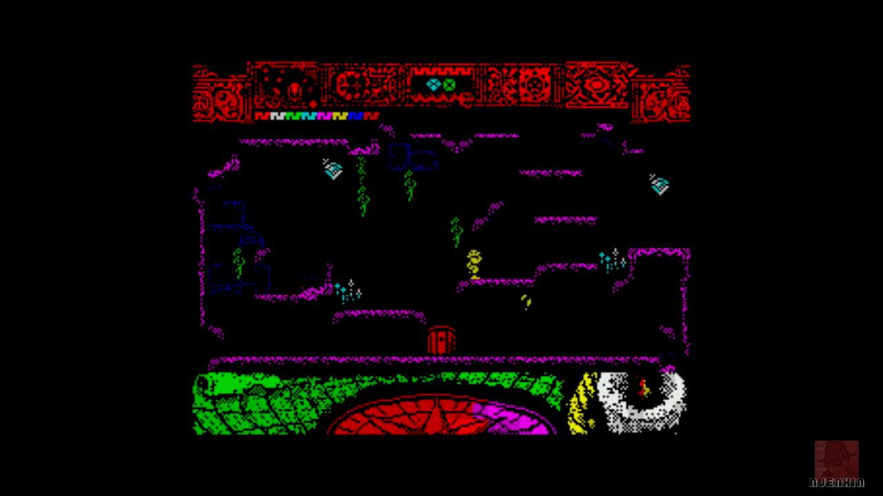
- Jump the yellow character up from the middle ledge toward the hanging vines
key(Up)
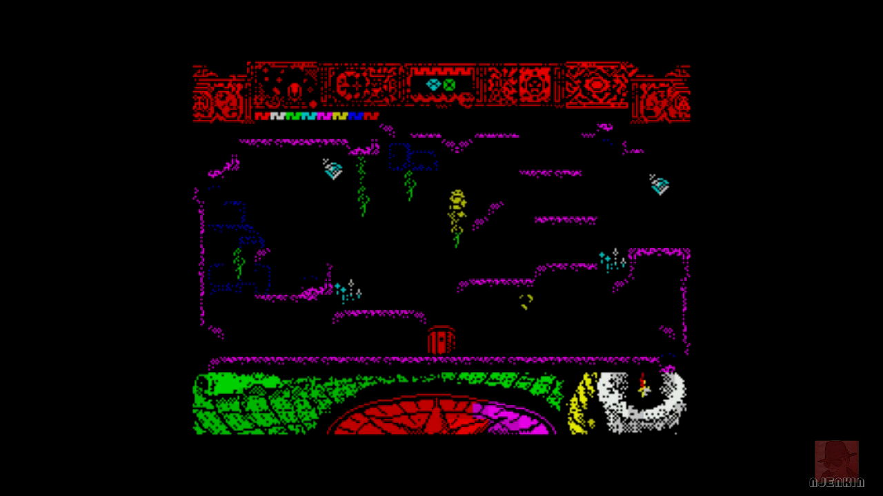